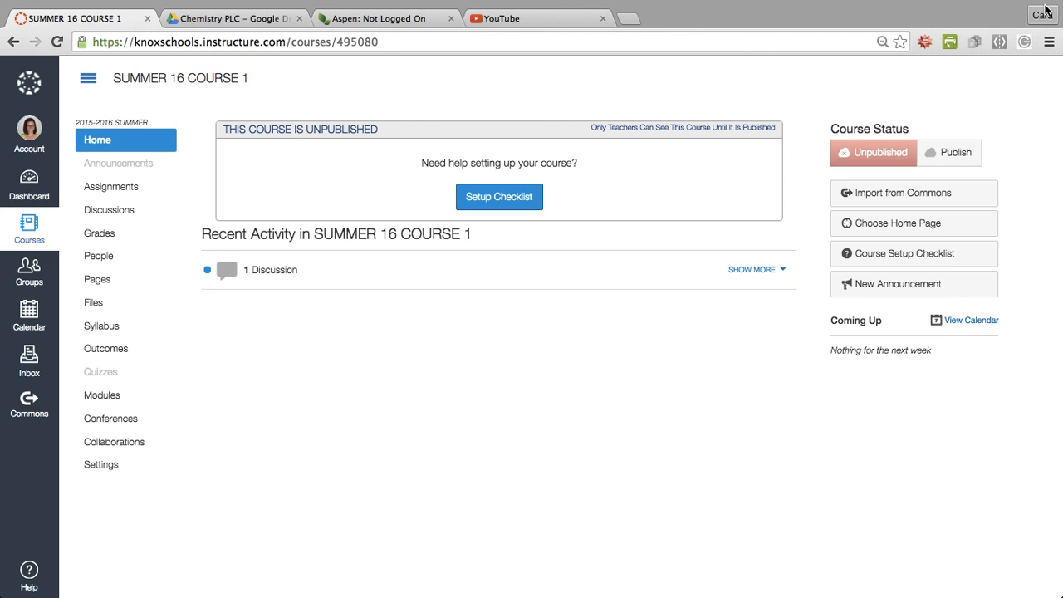
mouse_move(421, 394)
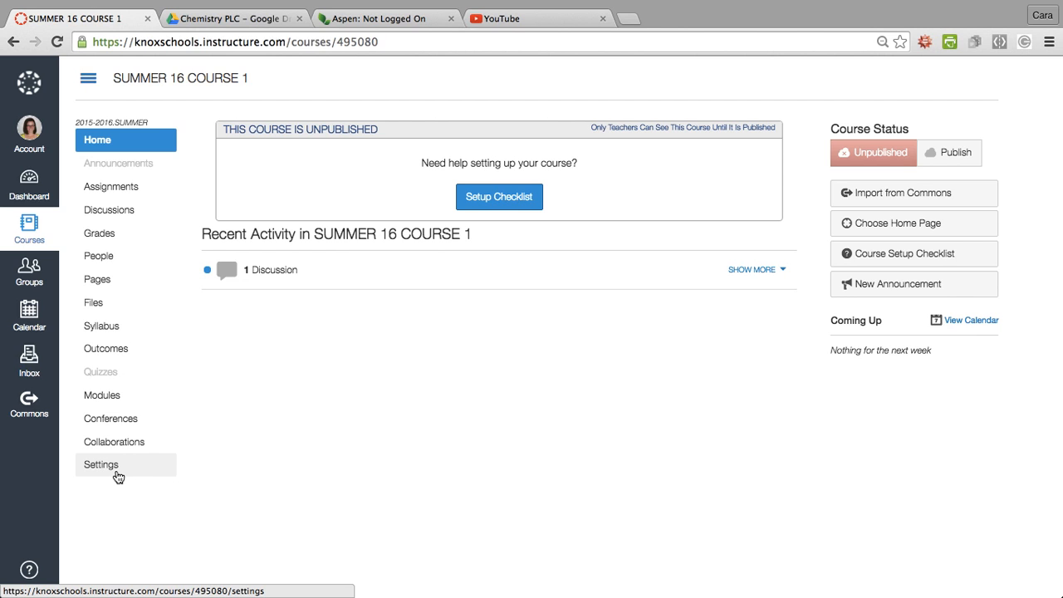
Show the Feature Options list in SUMMER 16 COURSE 1's Settings
left_click(101, 464)
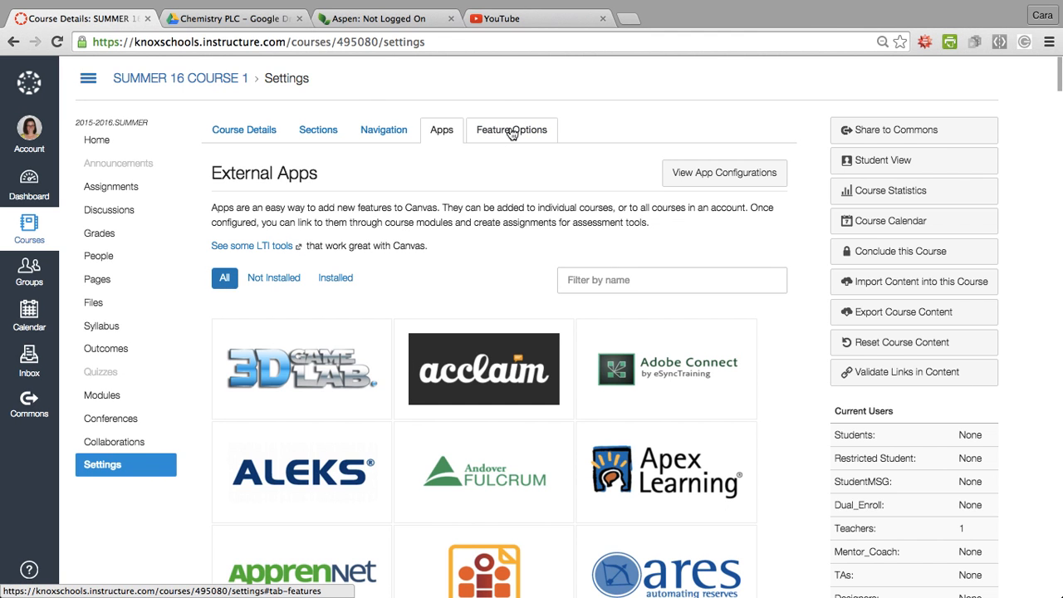
left_click(512, 130)
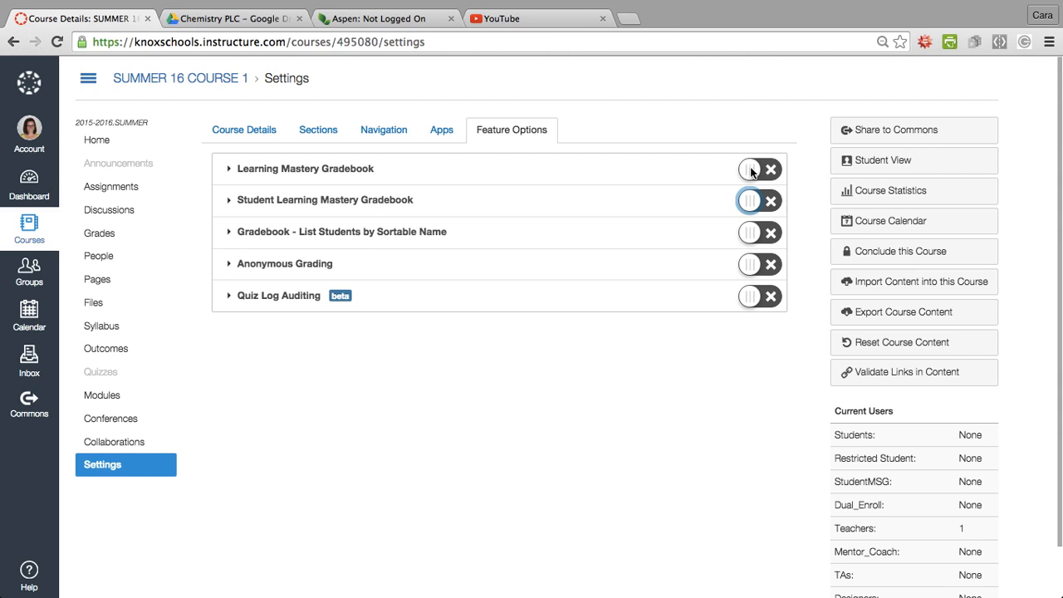
Enable Learning Mastery Gradebook; toggle Student Learning Mastery Gradebook on, then back off
left_click(753, 169)
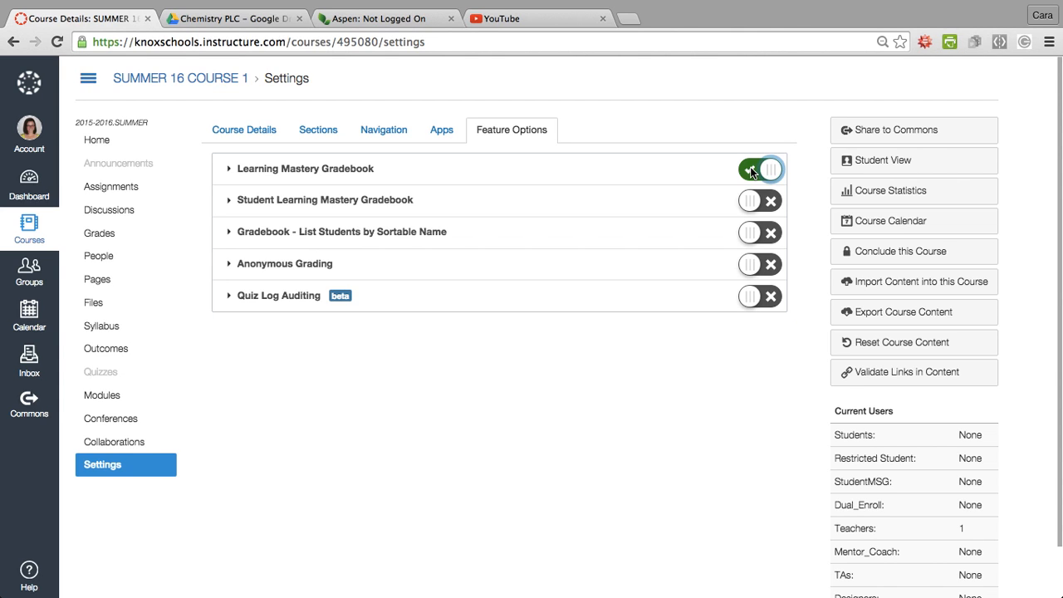
mouse_move(748, 201)
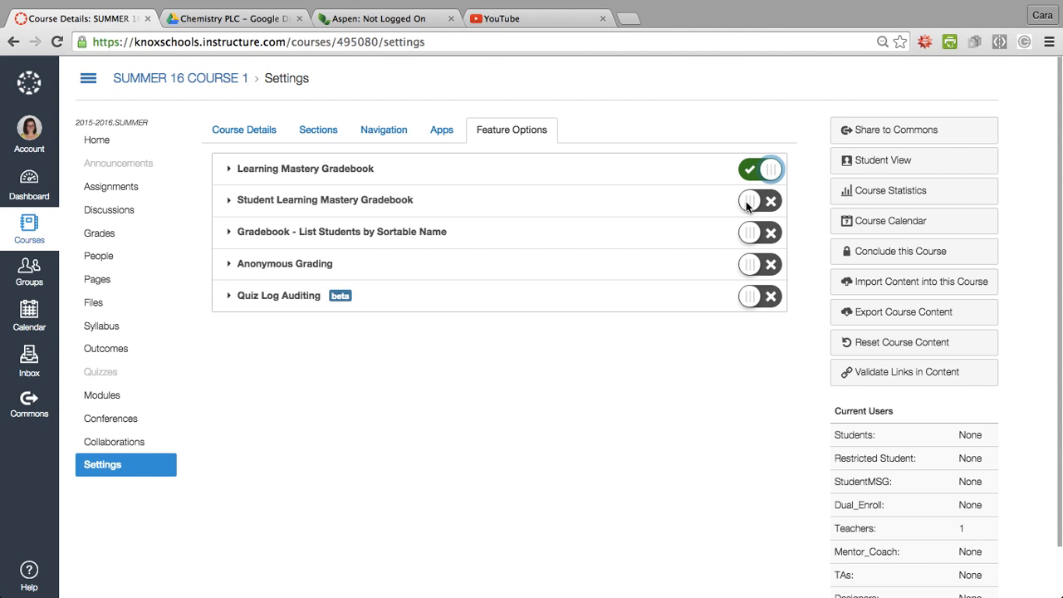
left_click(759, 201)
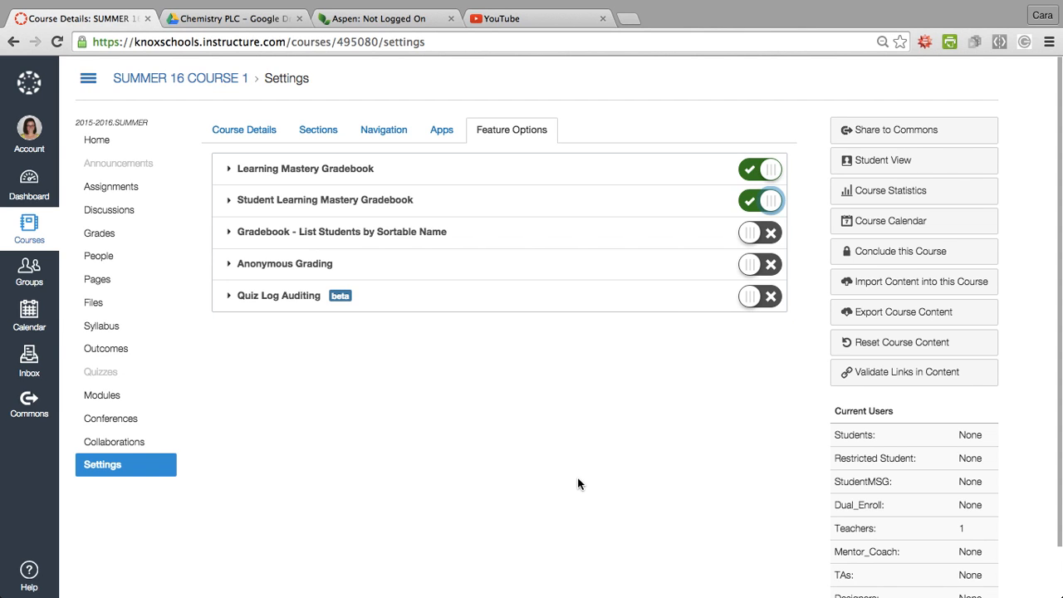
left_click(760, 200)
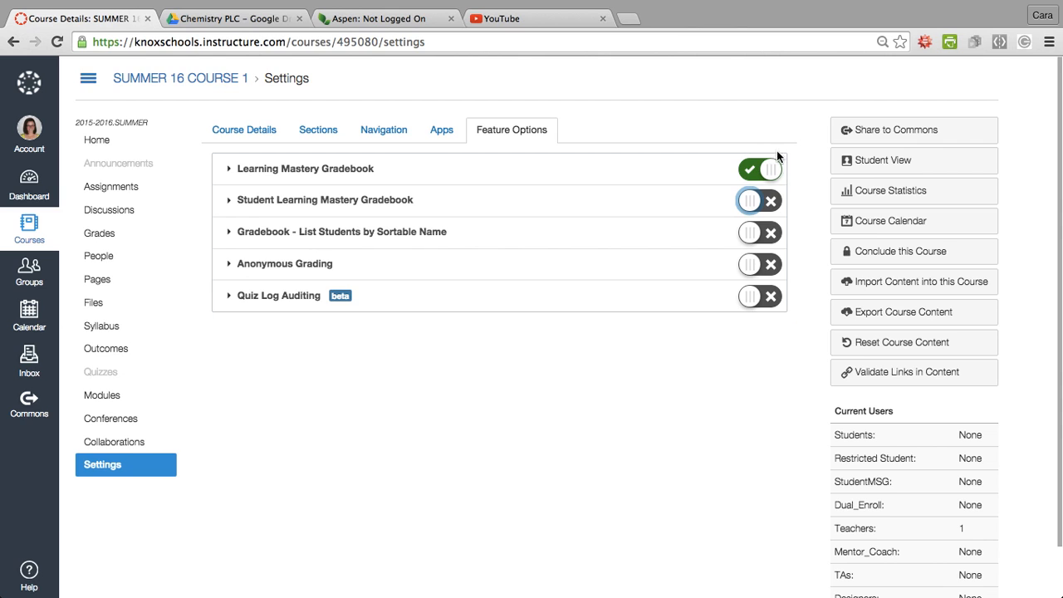
mouse_move(660, 356)
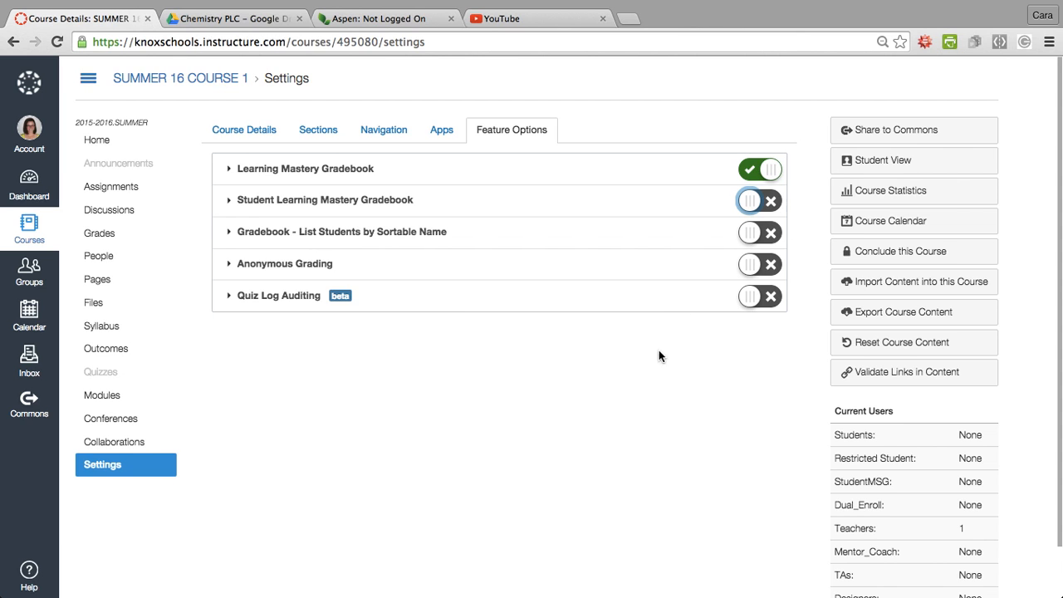
mouse_move(530, 74)
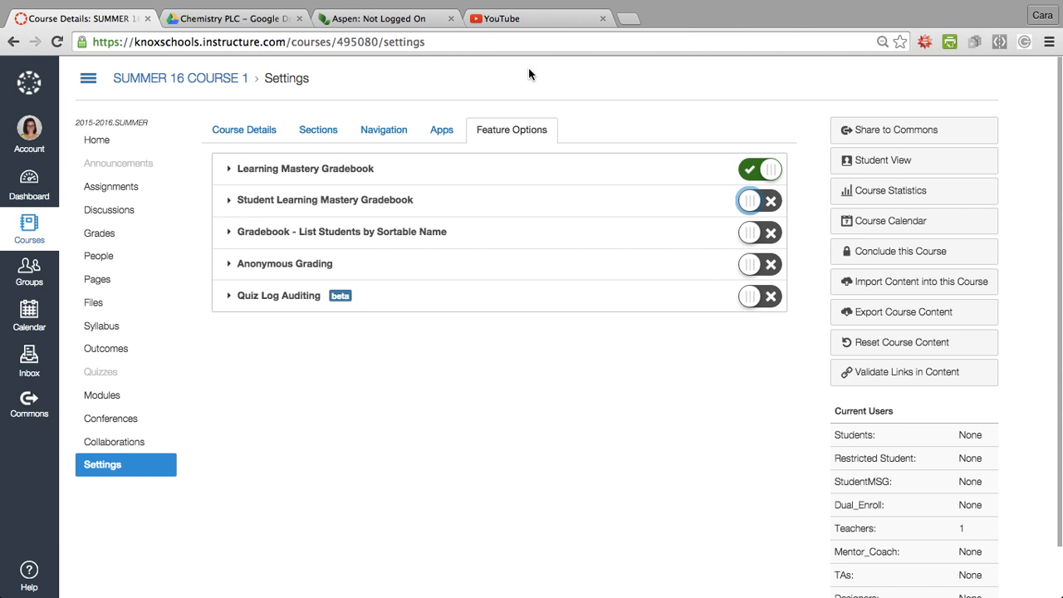